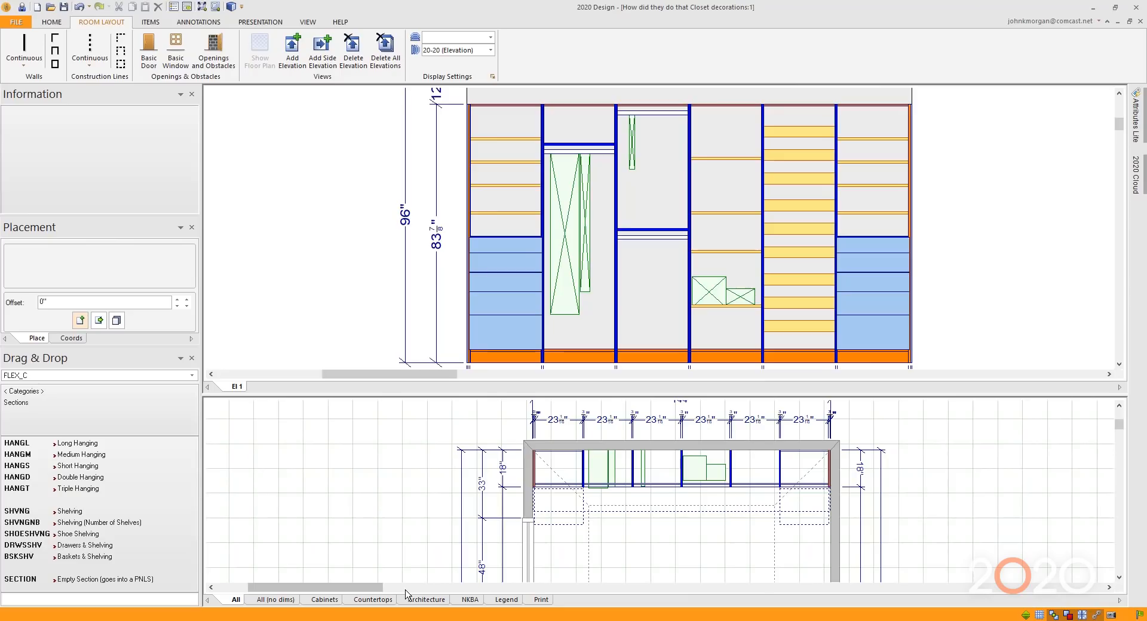
mouse_move(508, 392)
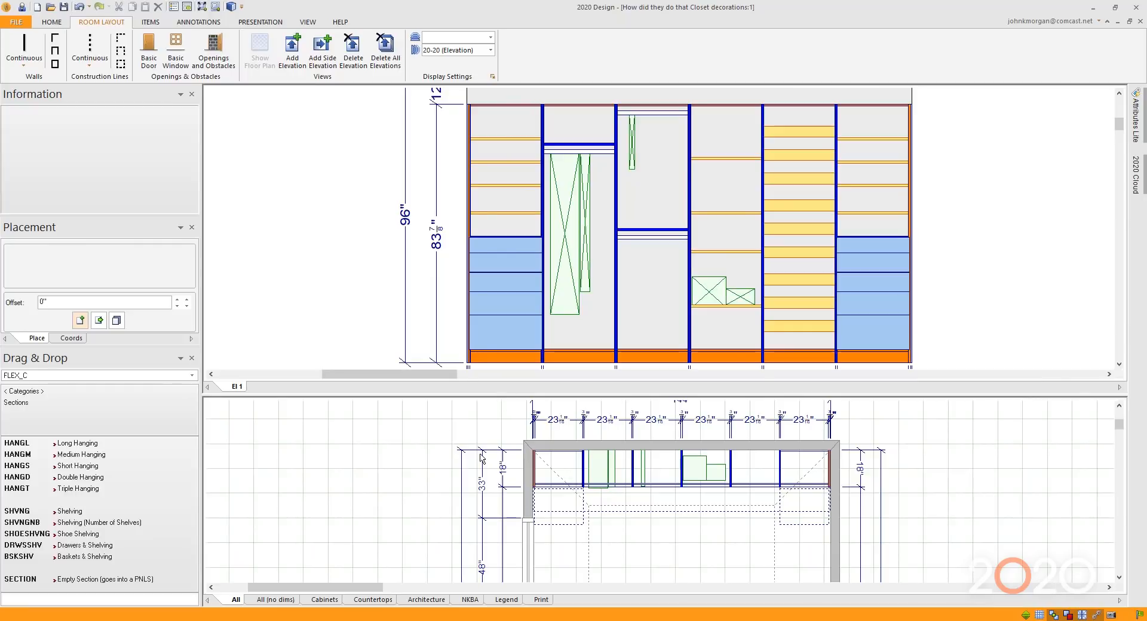
mouse_move(1075, 206)
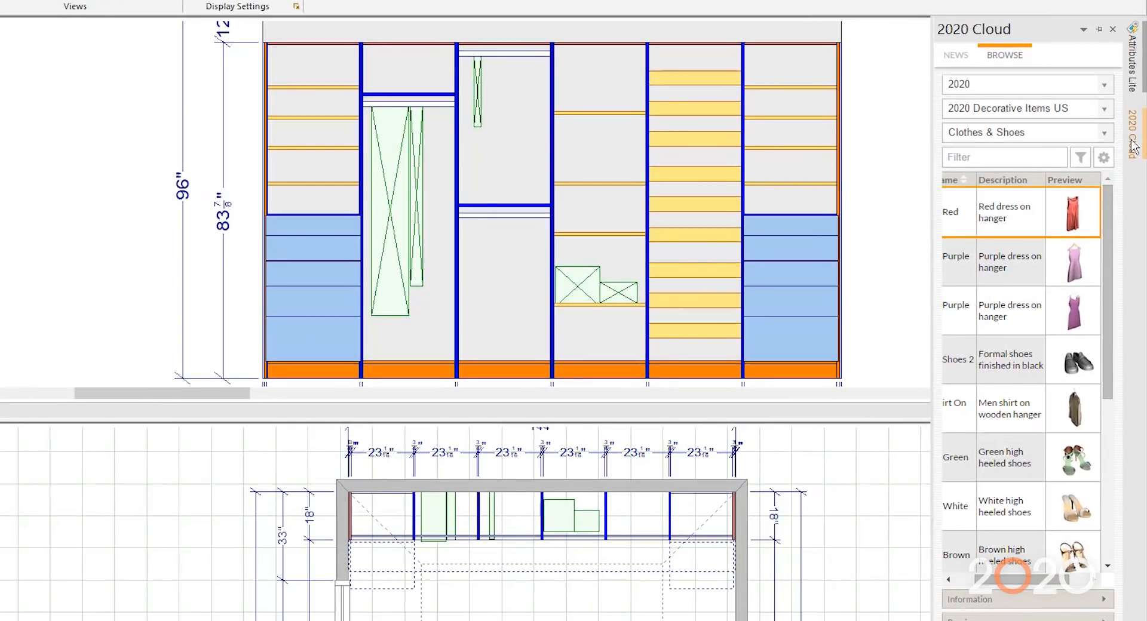
mouse_move(1116, 113)
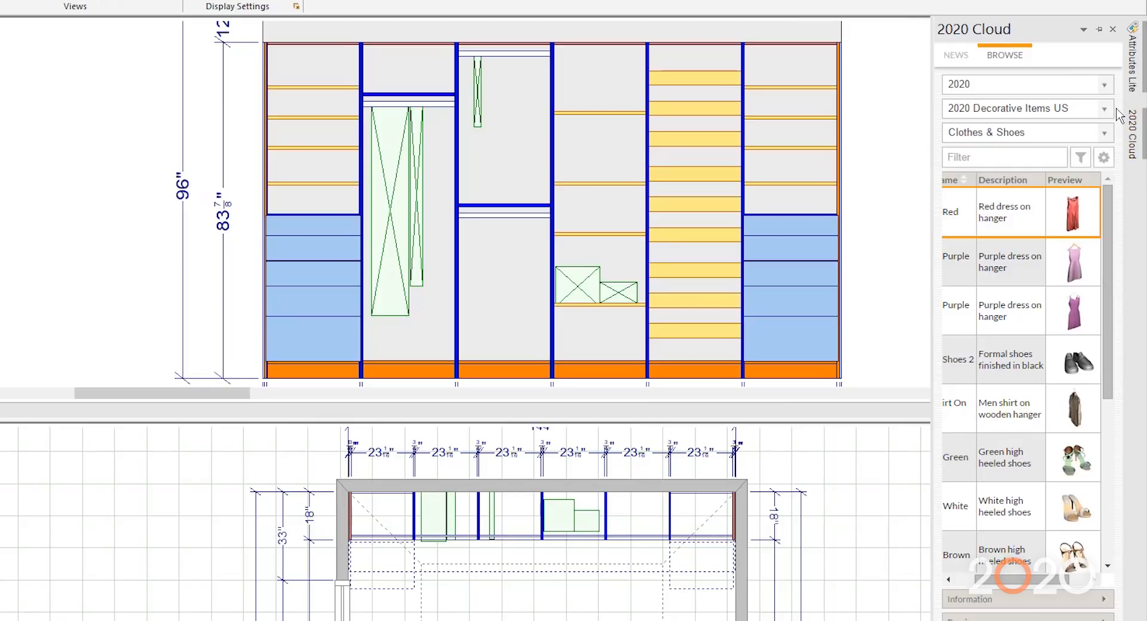
mouse_move(1068, 95)
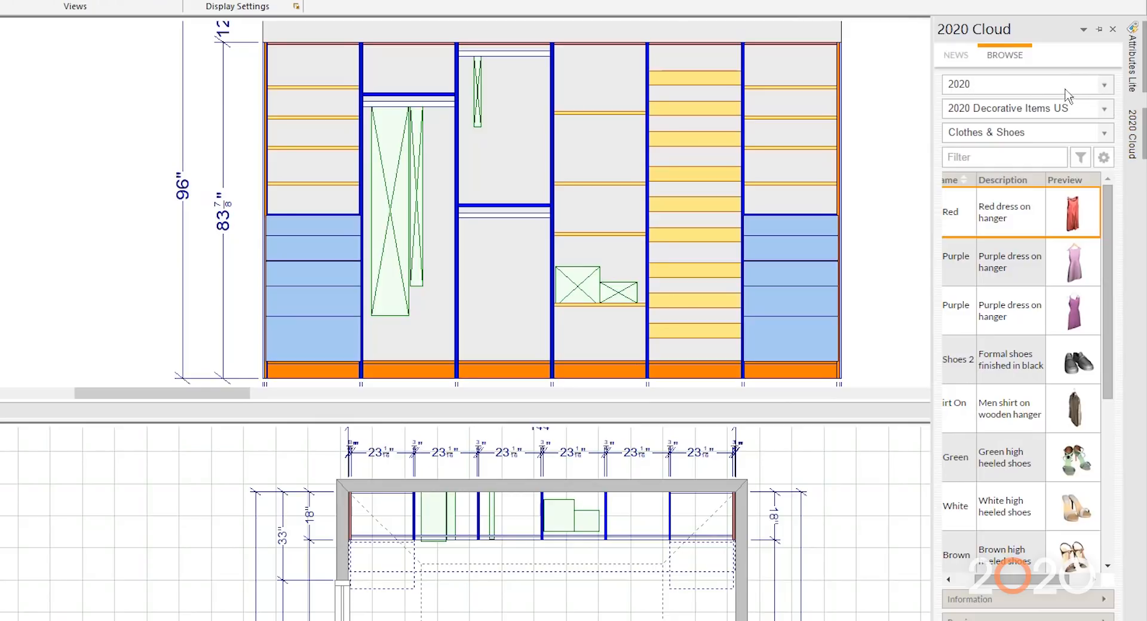
mouse_move(1106, 93)
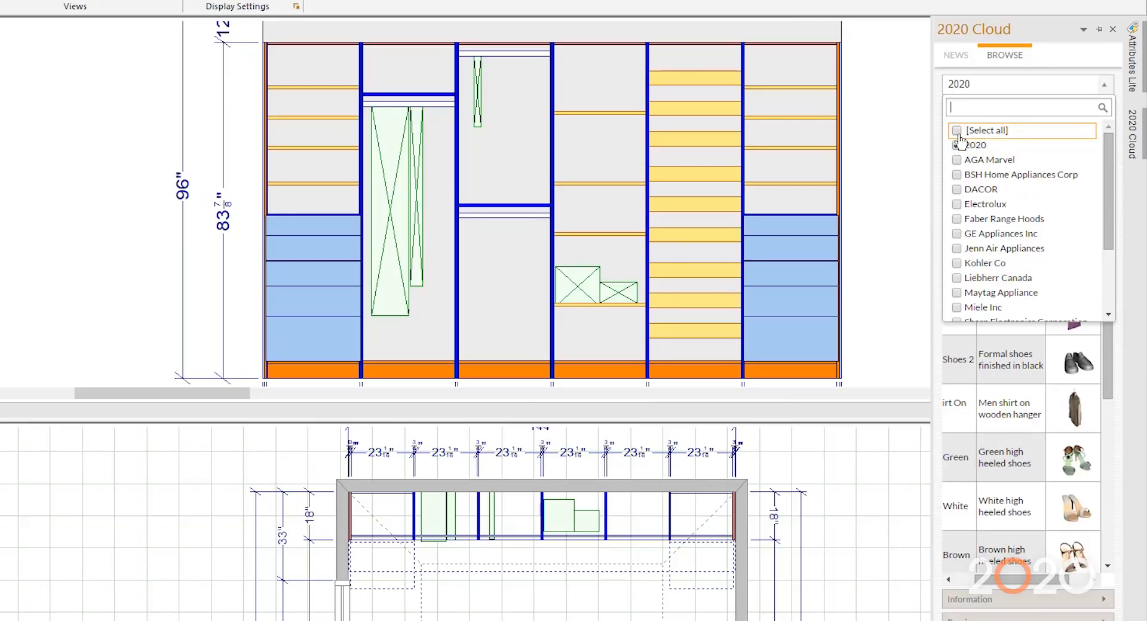
click(957, 145)
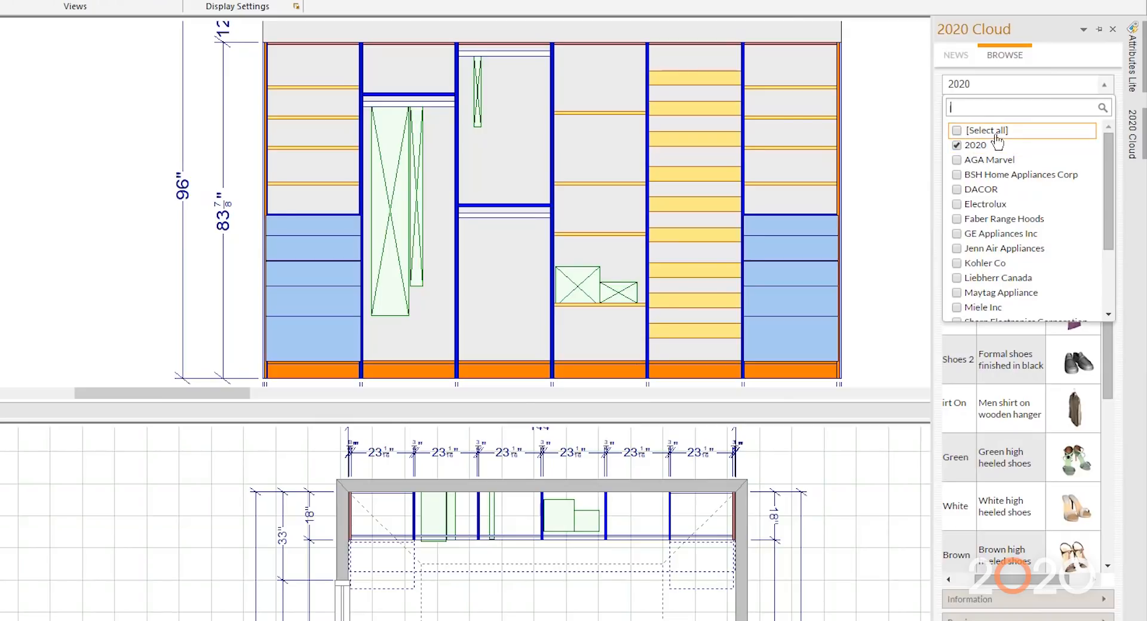
click(957, 145)
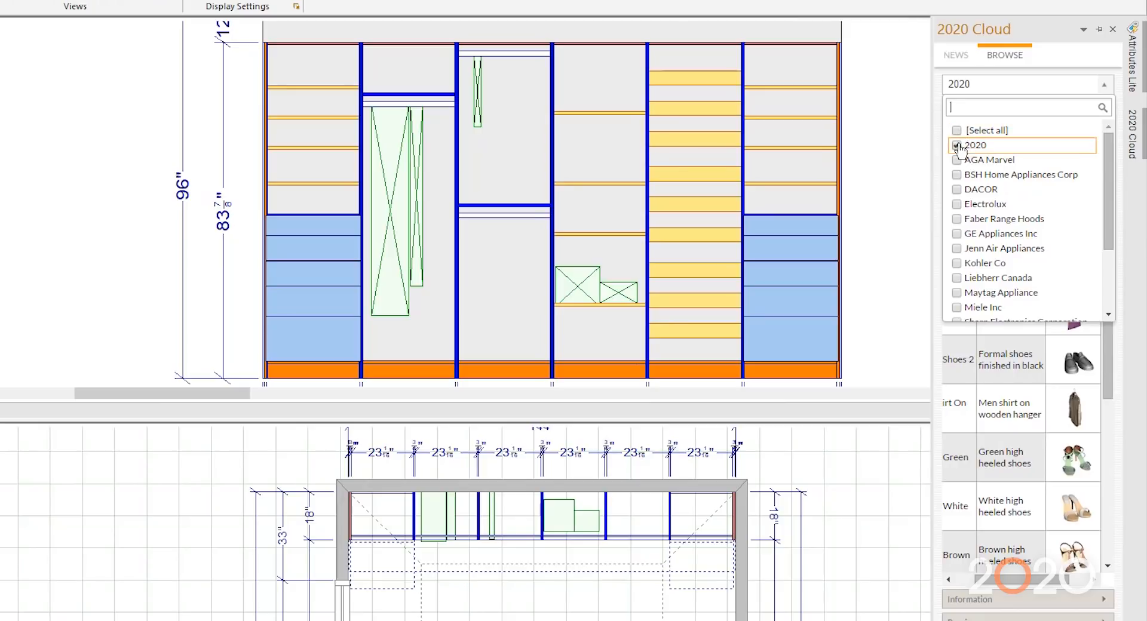
click(957, 144)
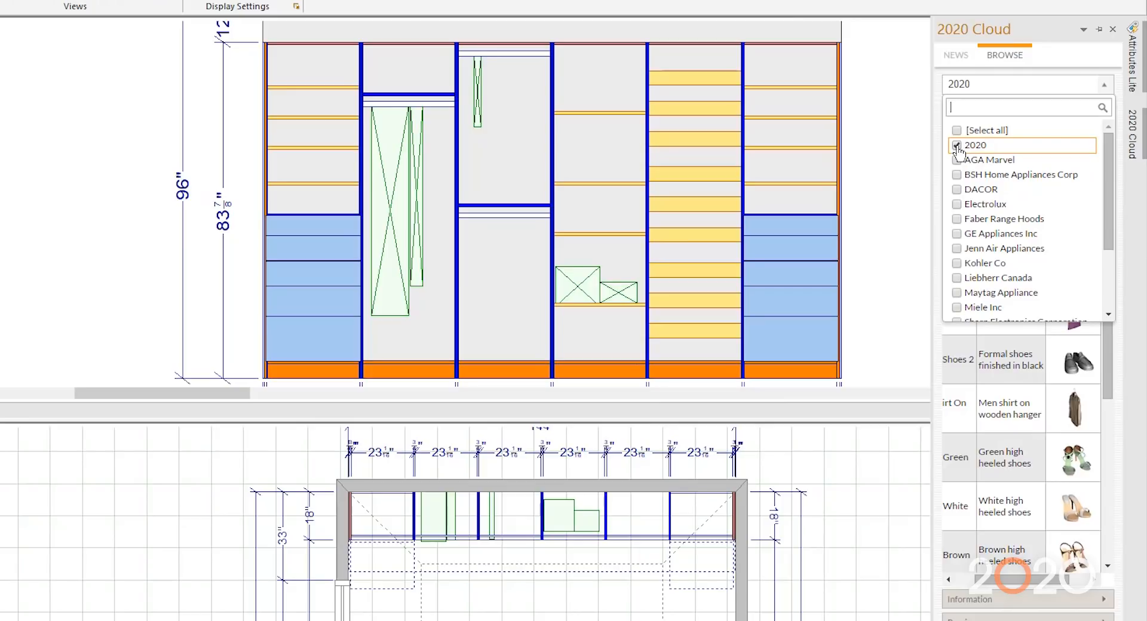
click(957, 144)
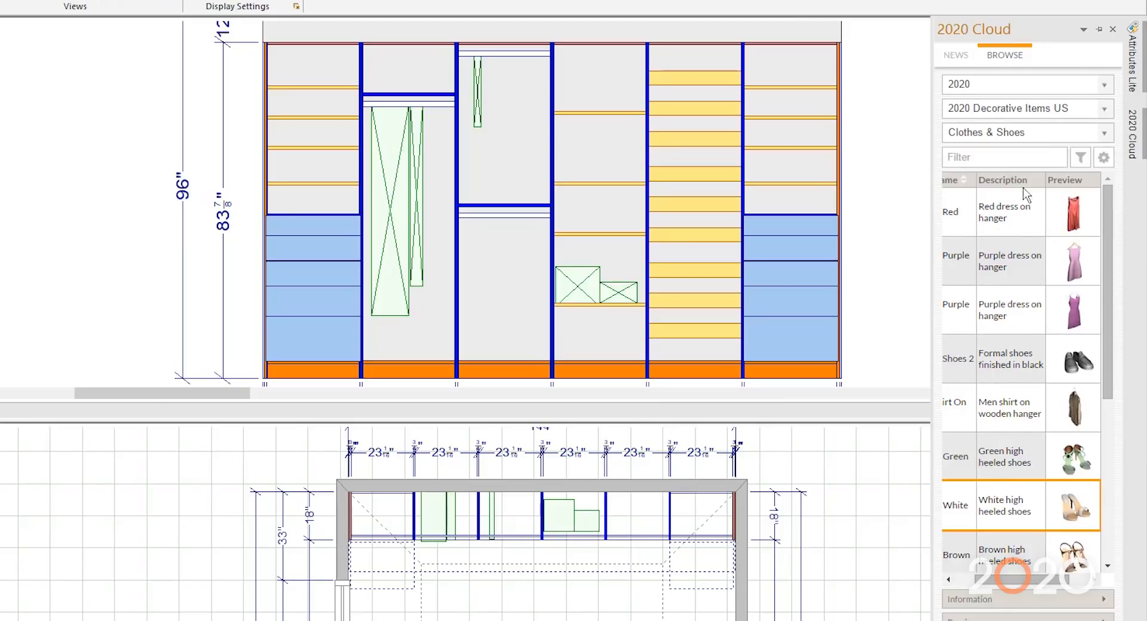
mouse_move(1110, 143)
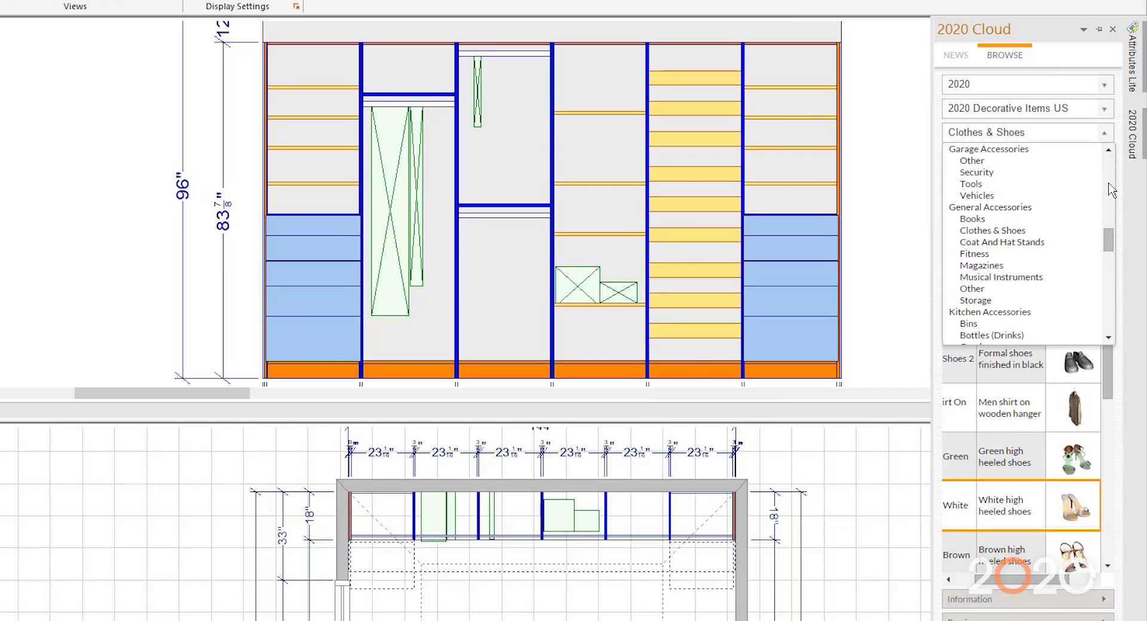
scroll(down, 3)
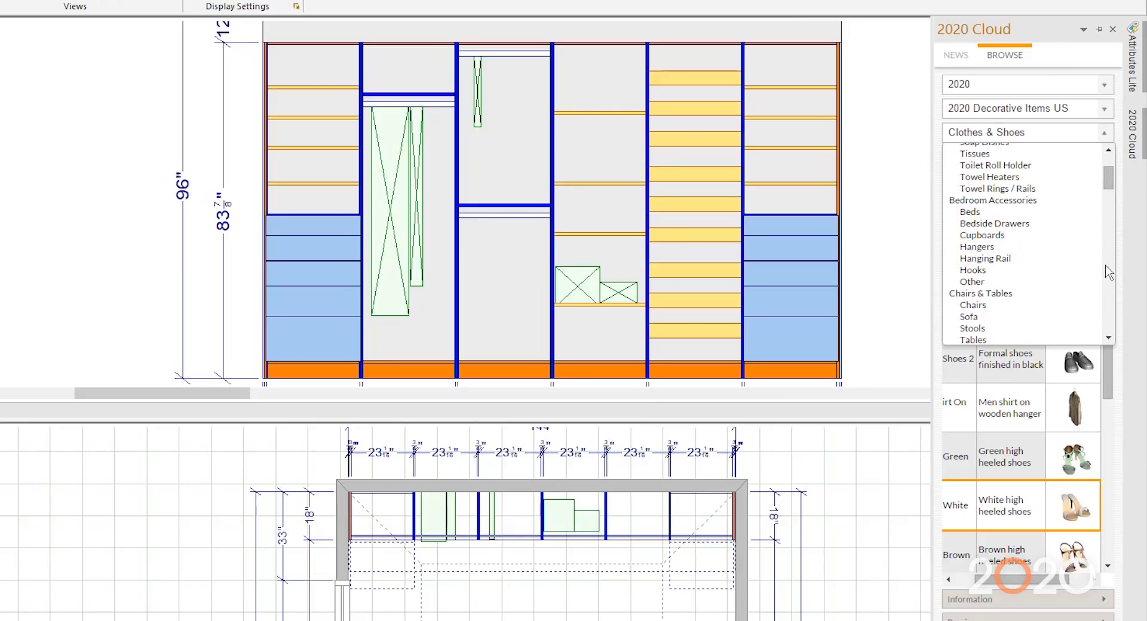
scroll(down, 3)
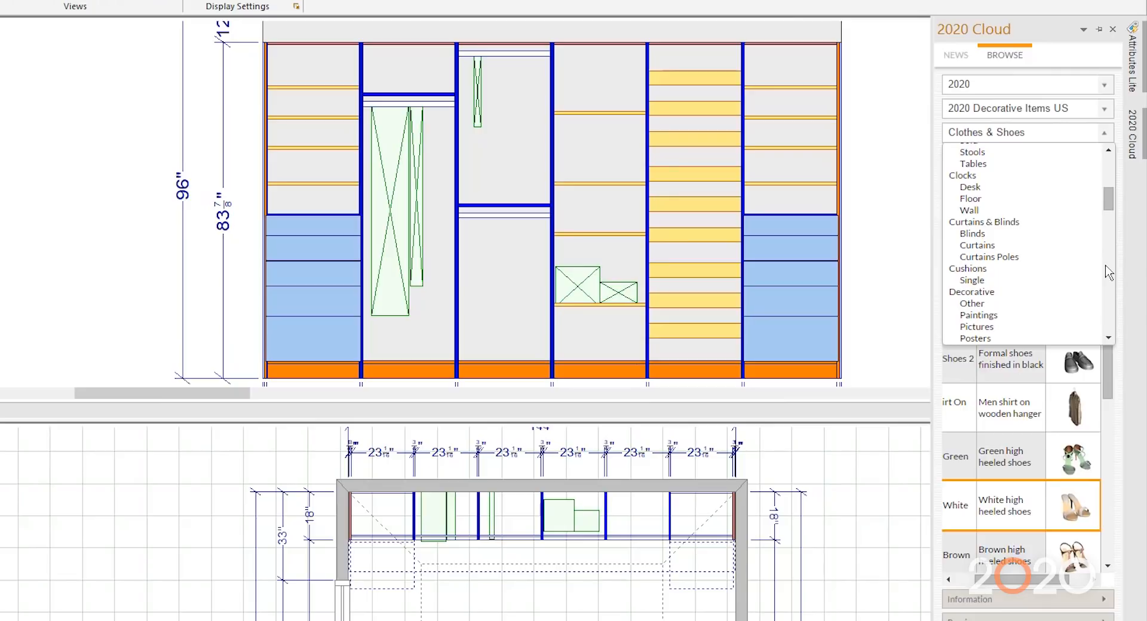
scroll(down, 3)
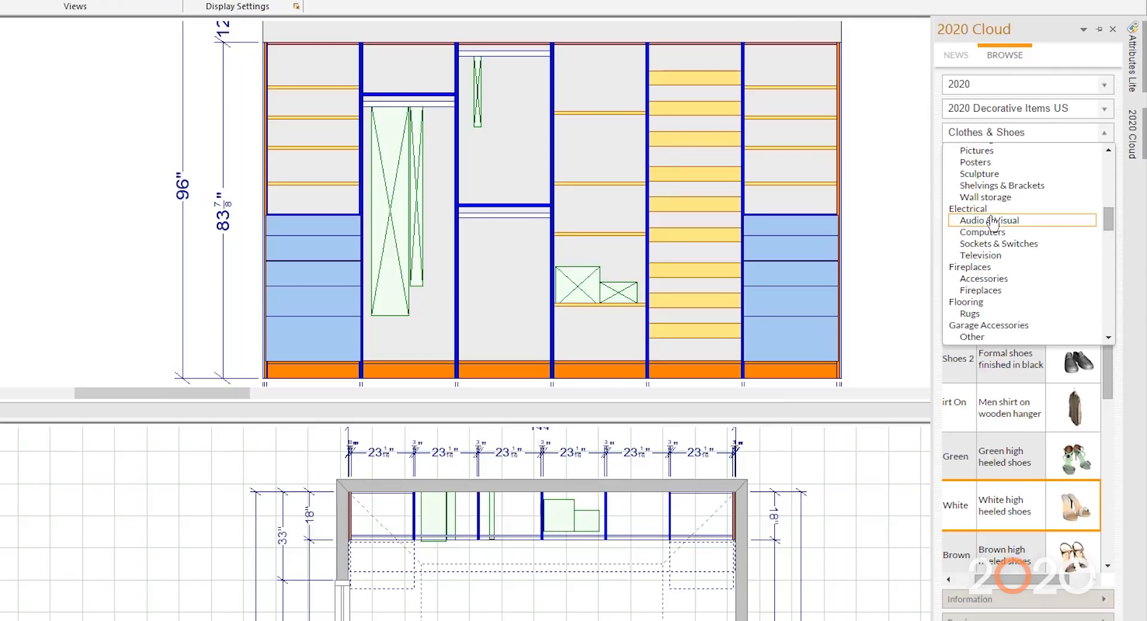
mouse_move(1058, 223)
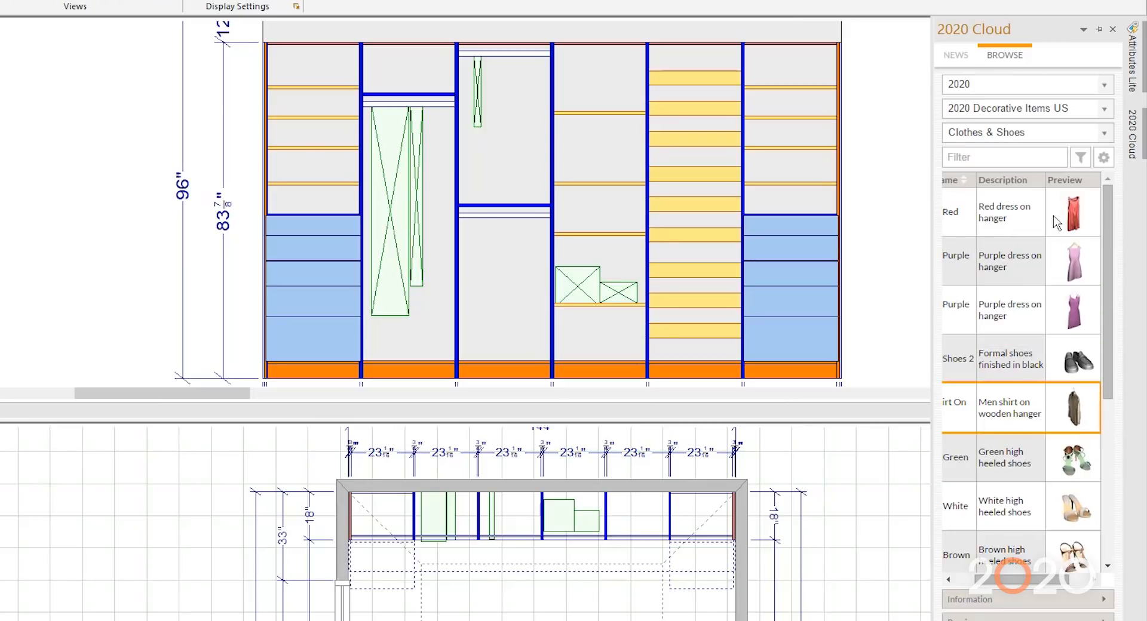
mouse_move(1048, 229)
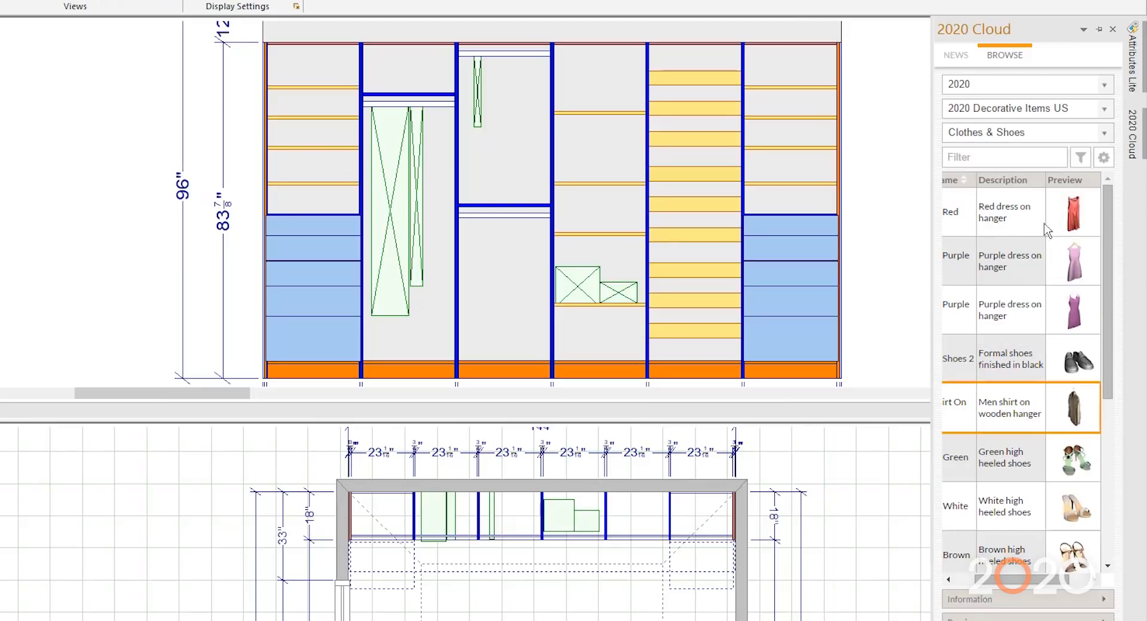
mouse_move(1104, 354)
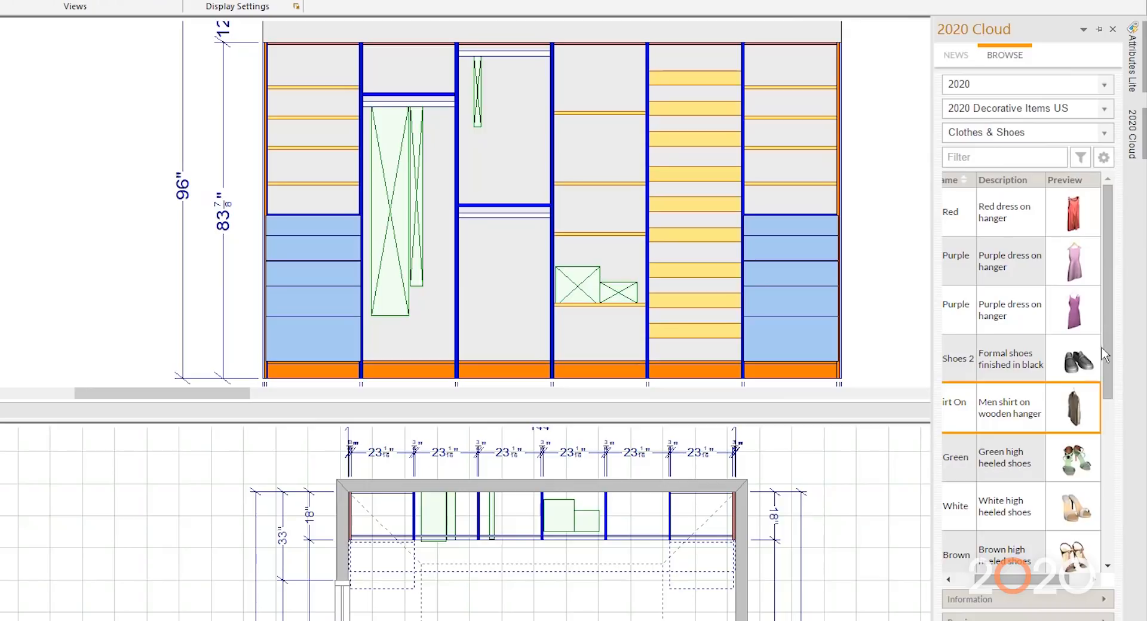
scroll(down, 3)
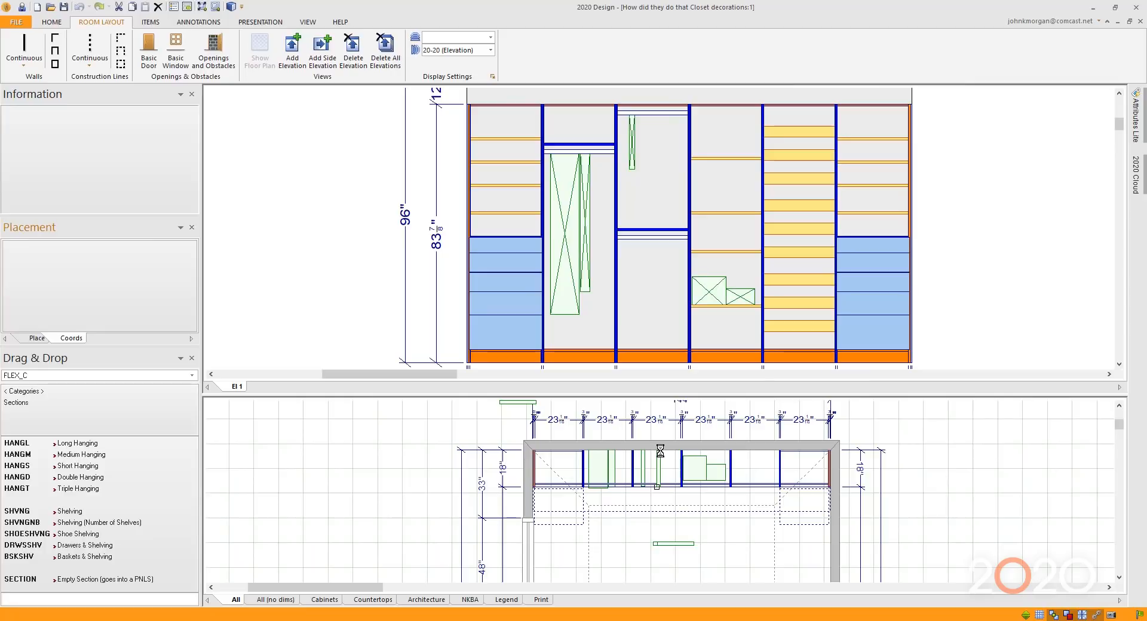
Place the Men shirt on wooden hanger on the upper rod of the centre closet section.
click(655, 183)
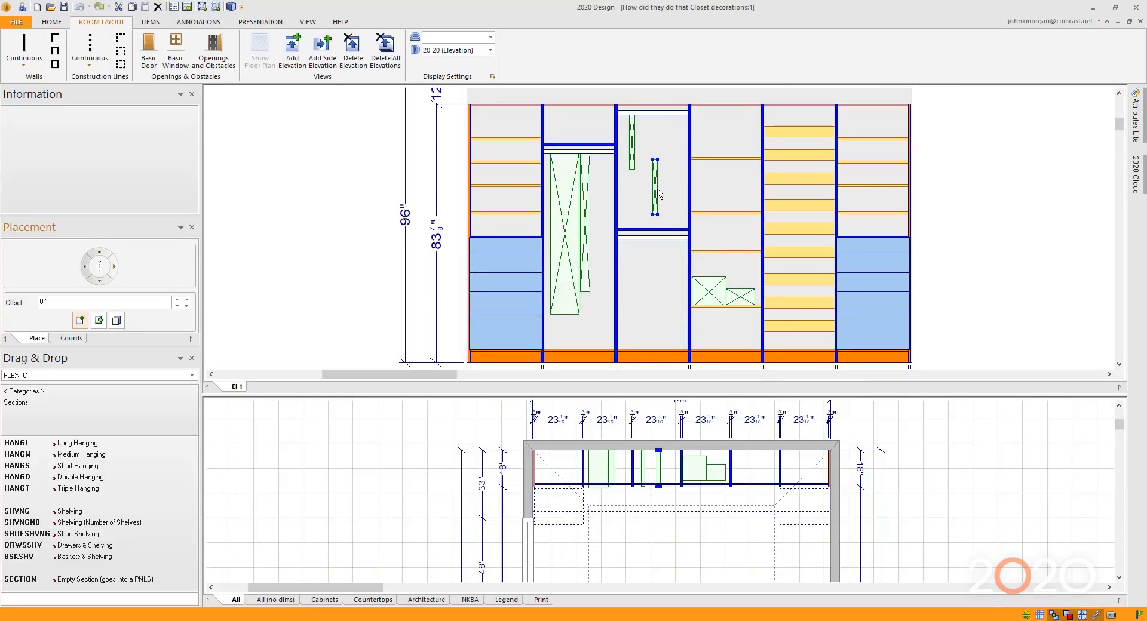
click(655, 183)
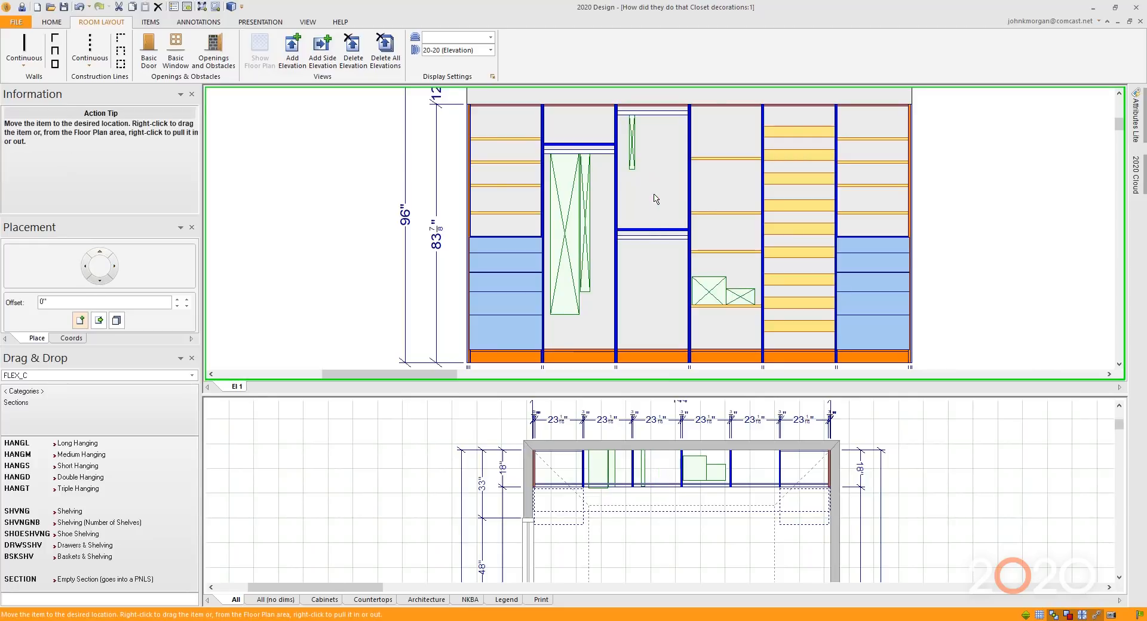
click(651, 146)
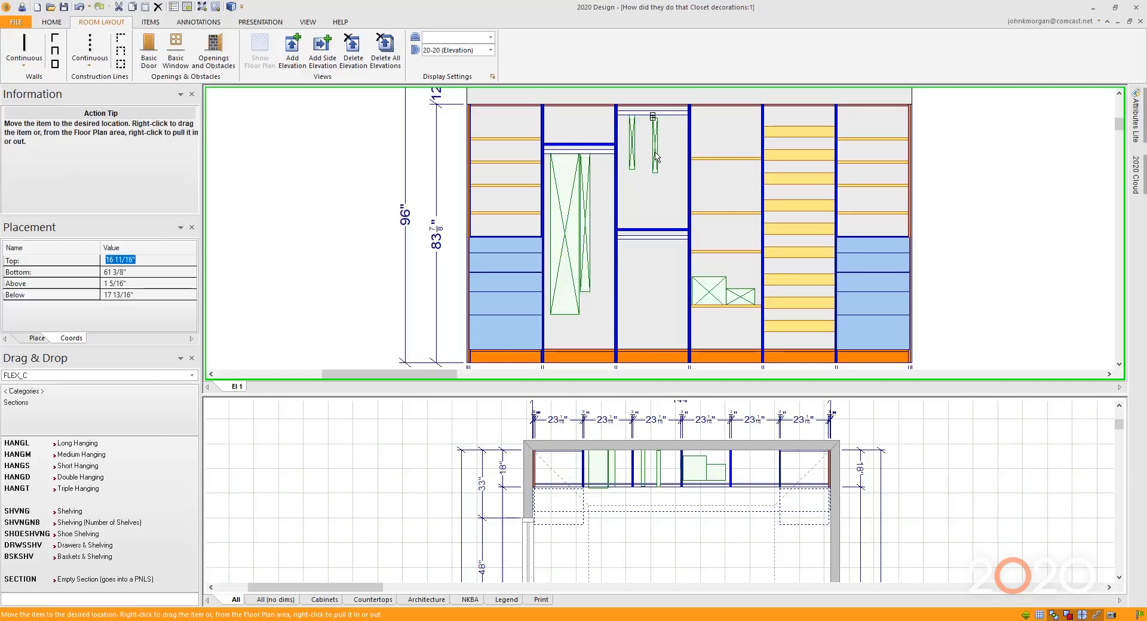
click(652, 142)
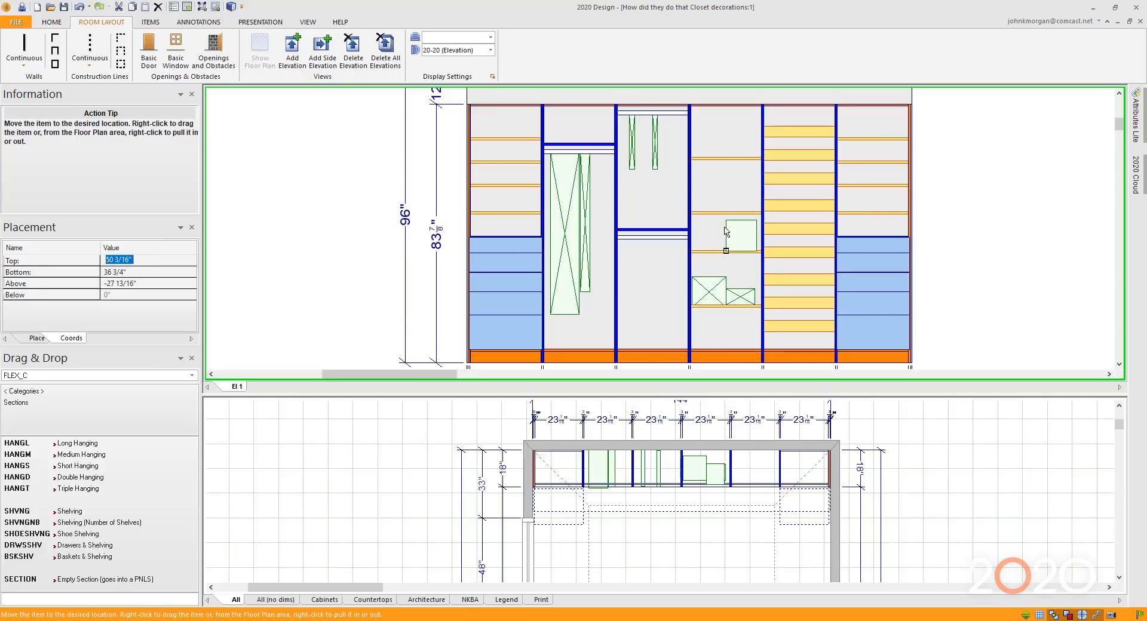
Set the decorative item on the shelf above the boxes in the fourth closet section.
click(738, 234)
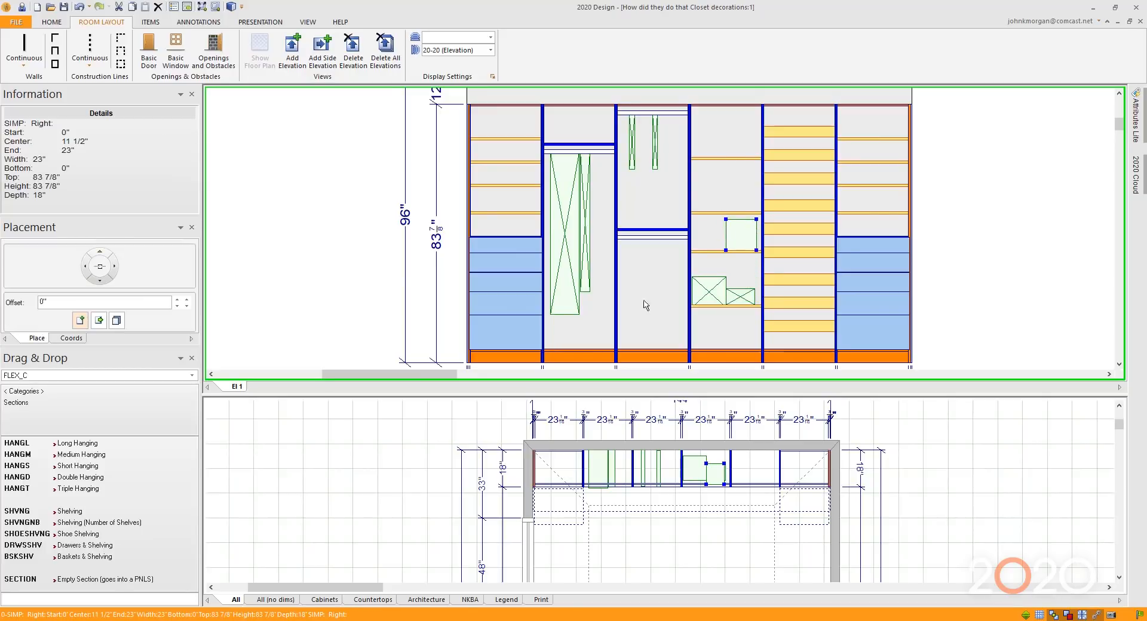